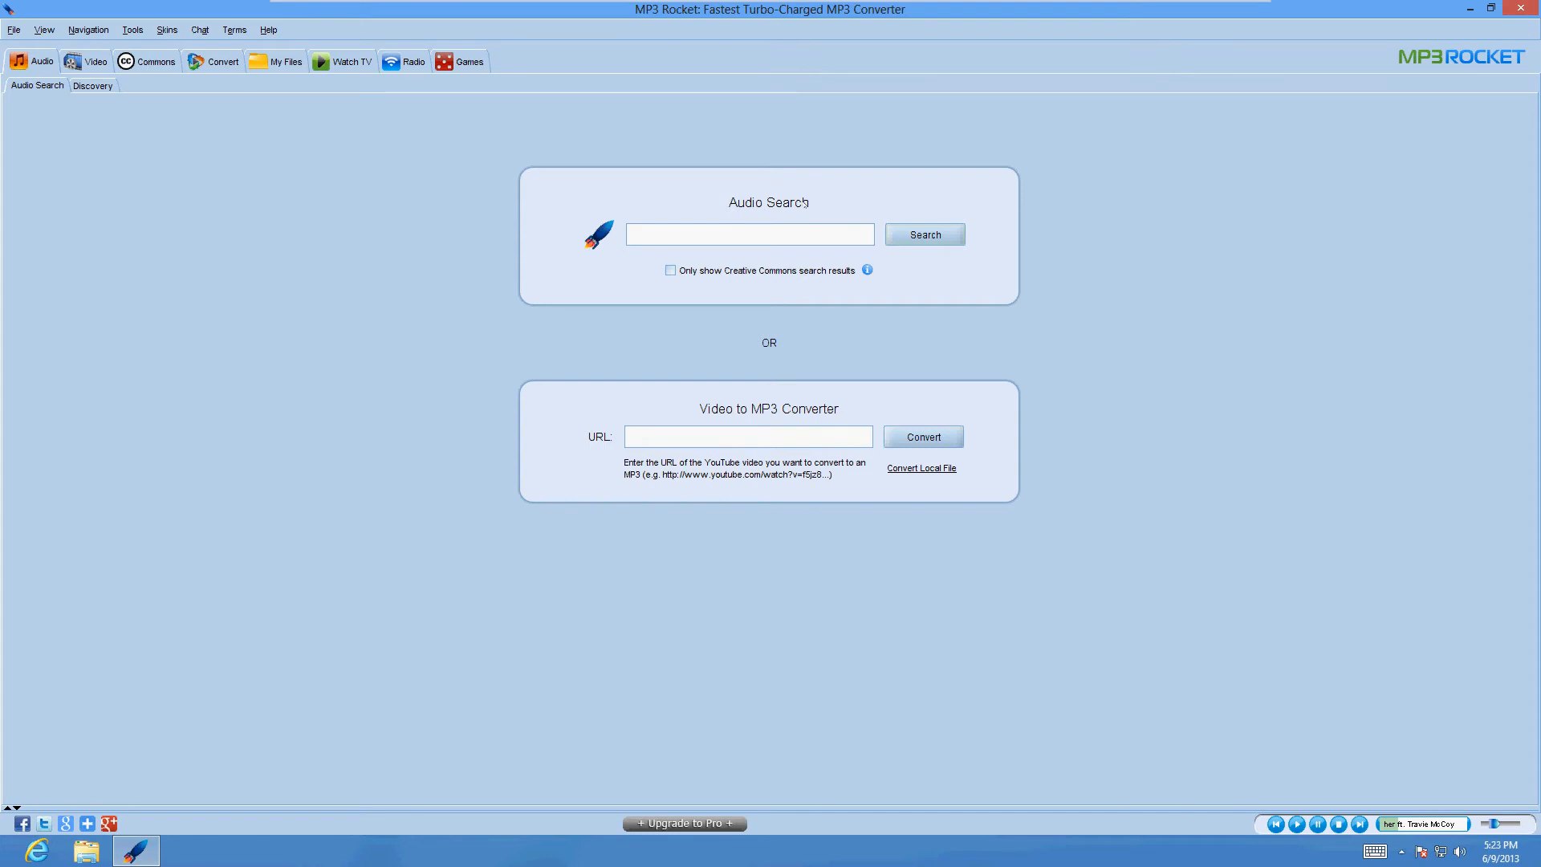
mouse_move(509, 416)
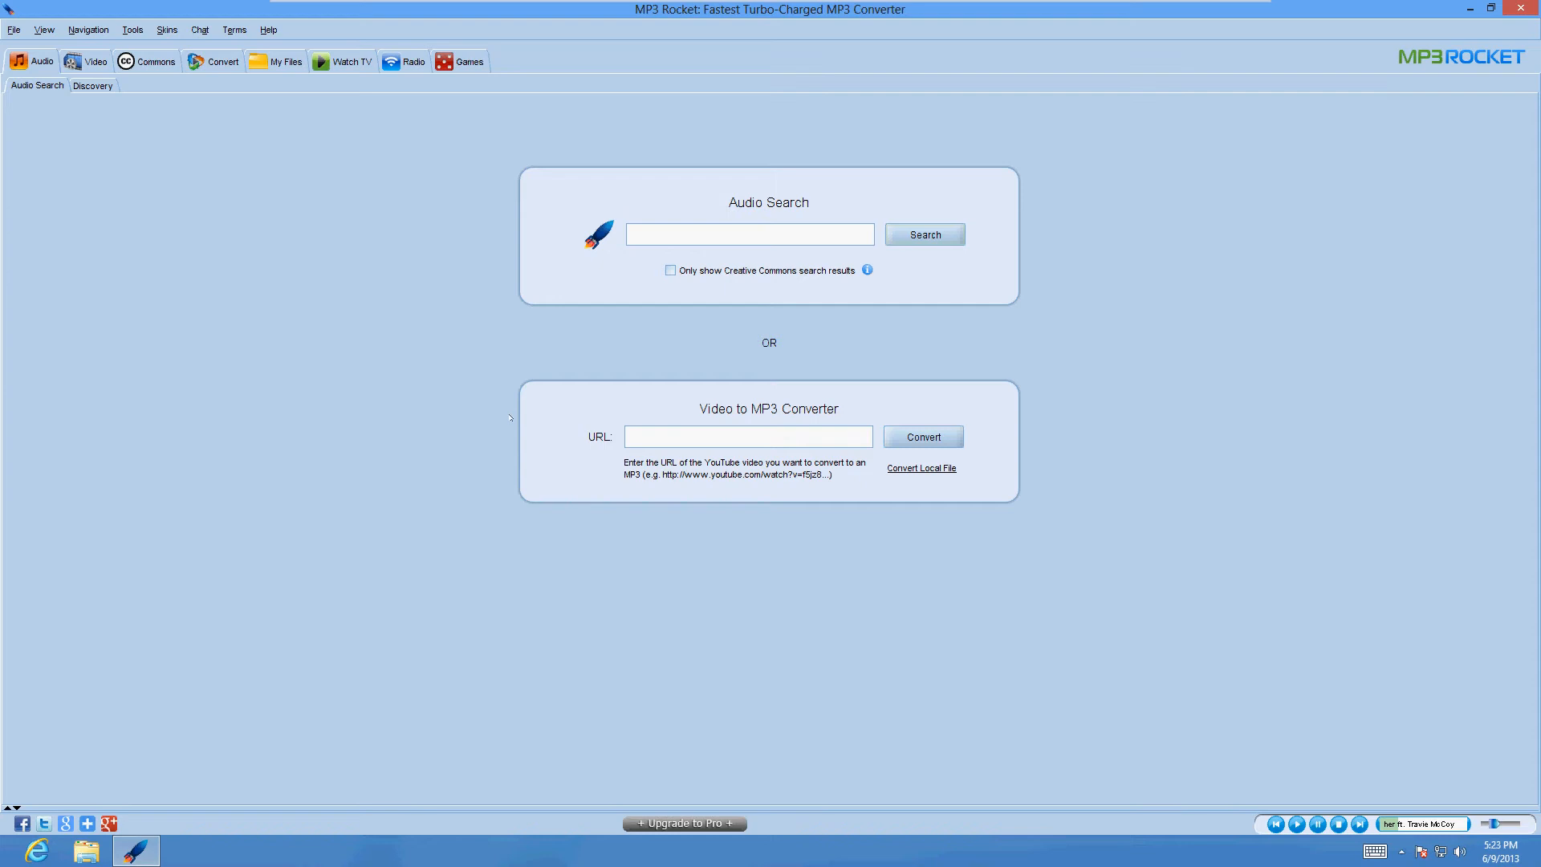
mouse_move(594, 467)
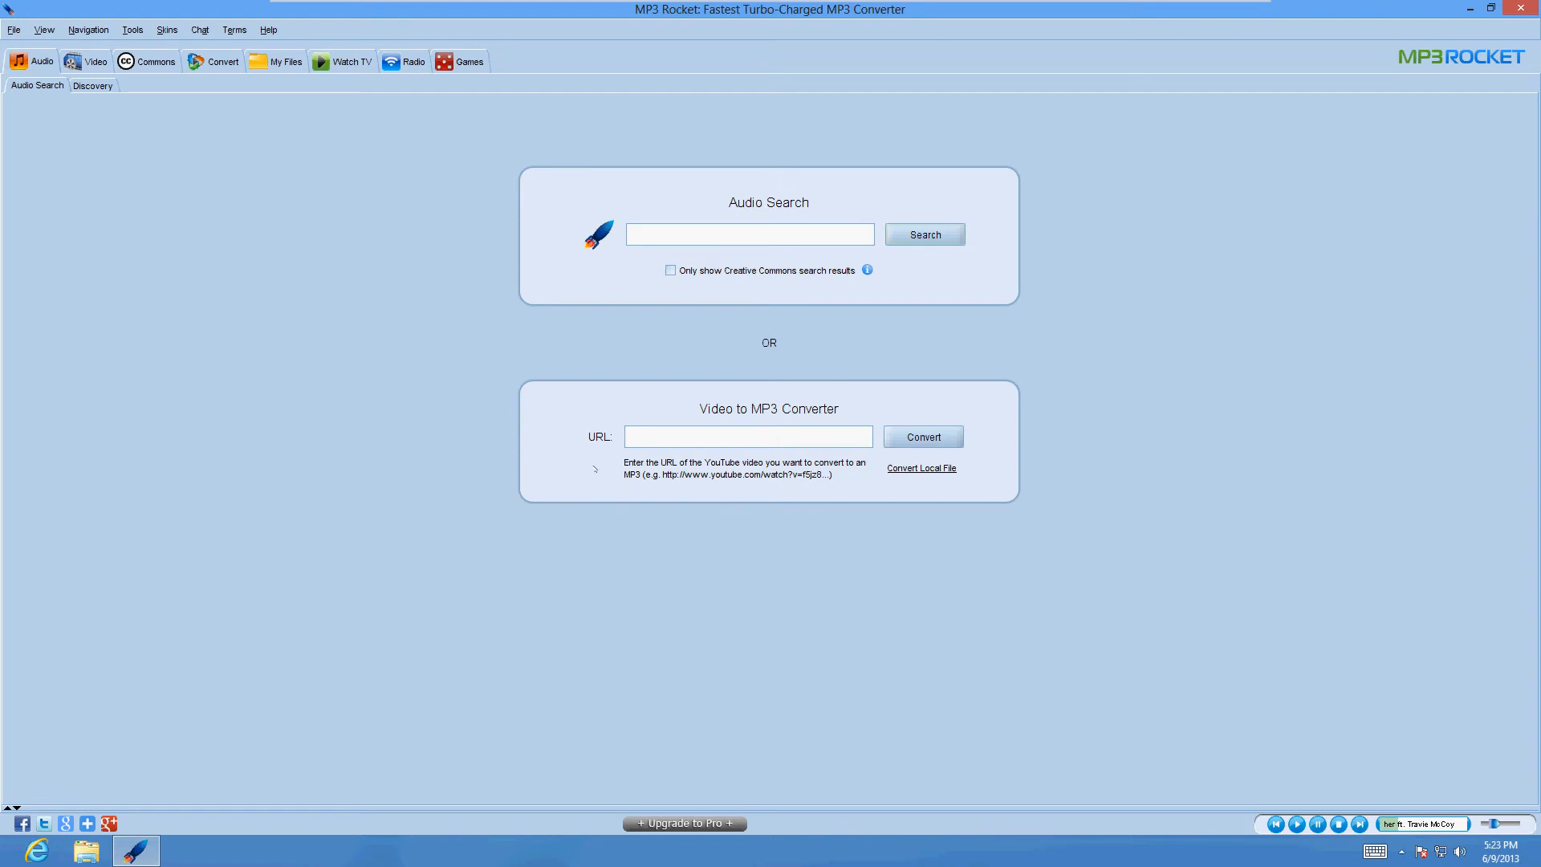
Step: Look through the video search and file conversion pages, then return to audio search
click(96, 61)
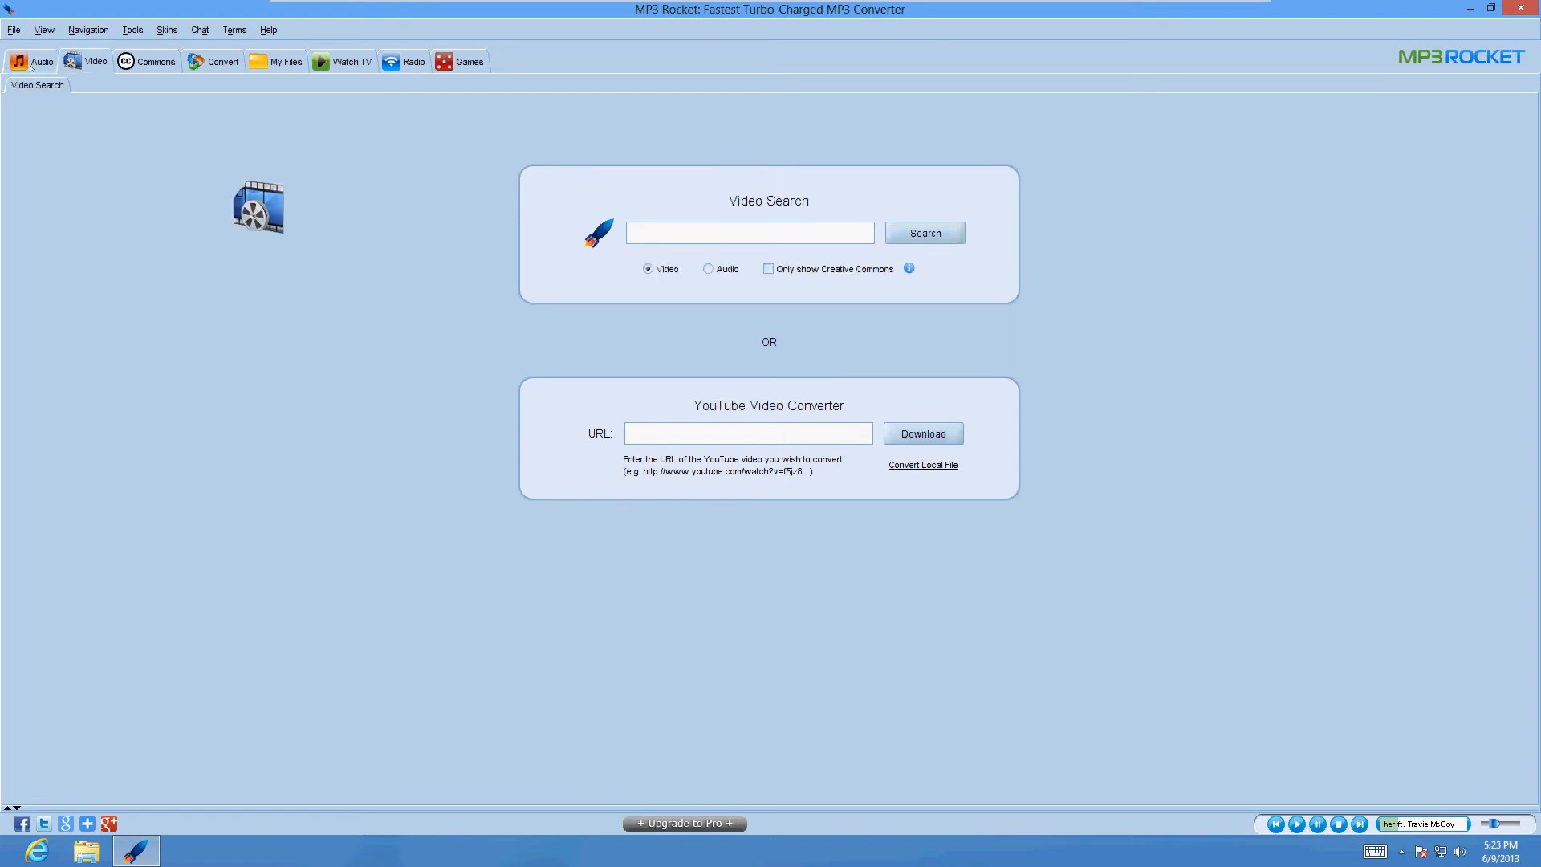
click(41, 61)
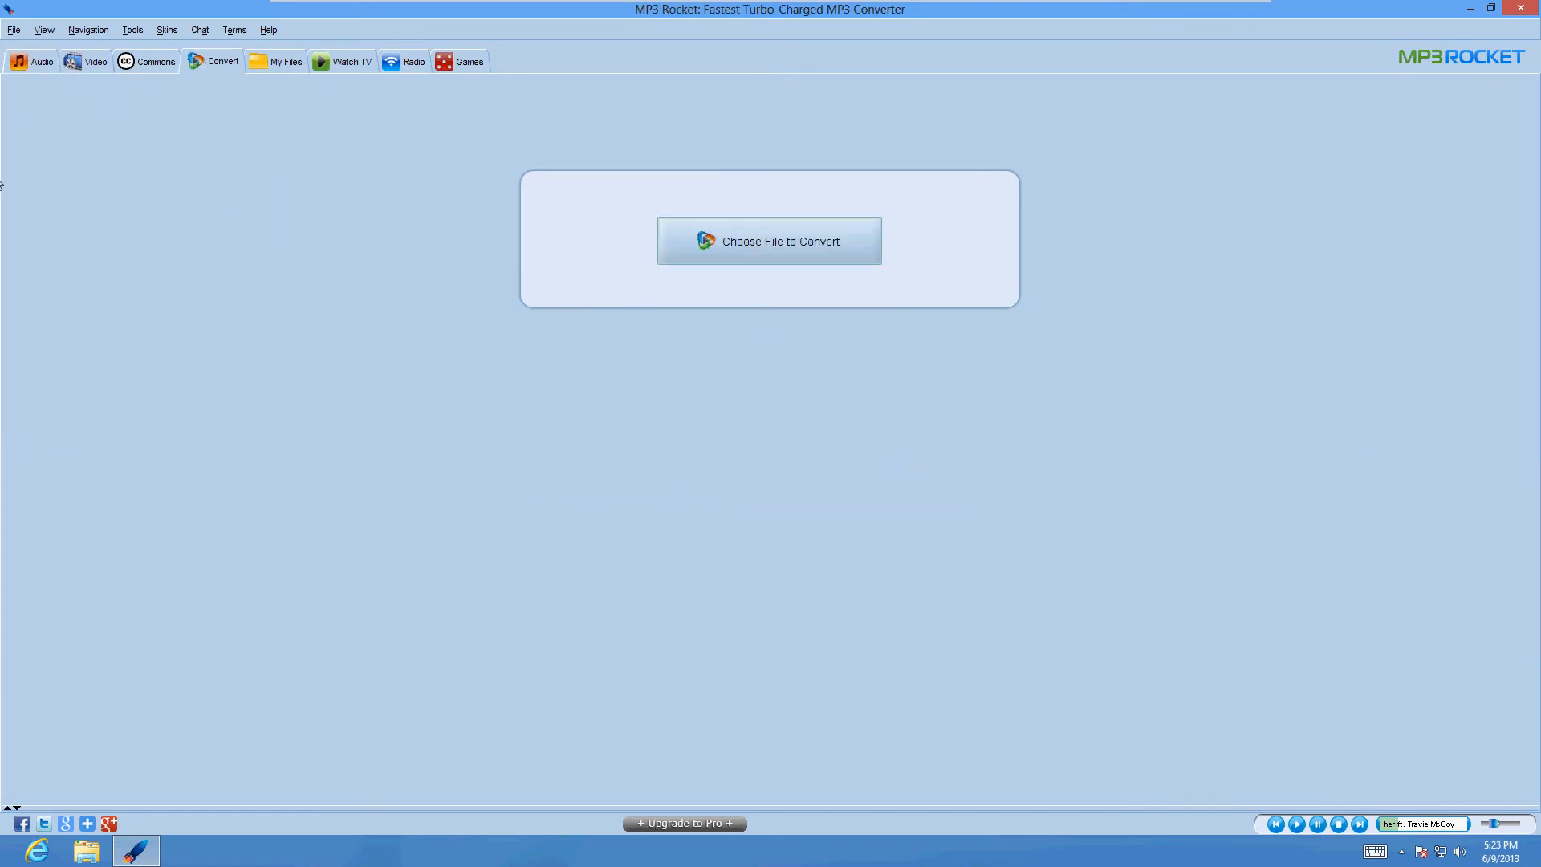
click(41, 61)
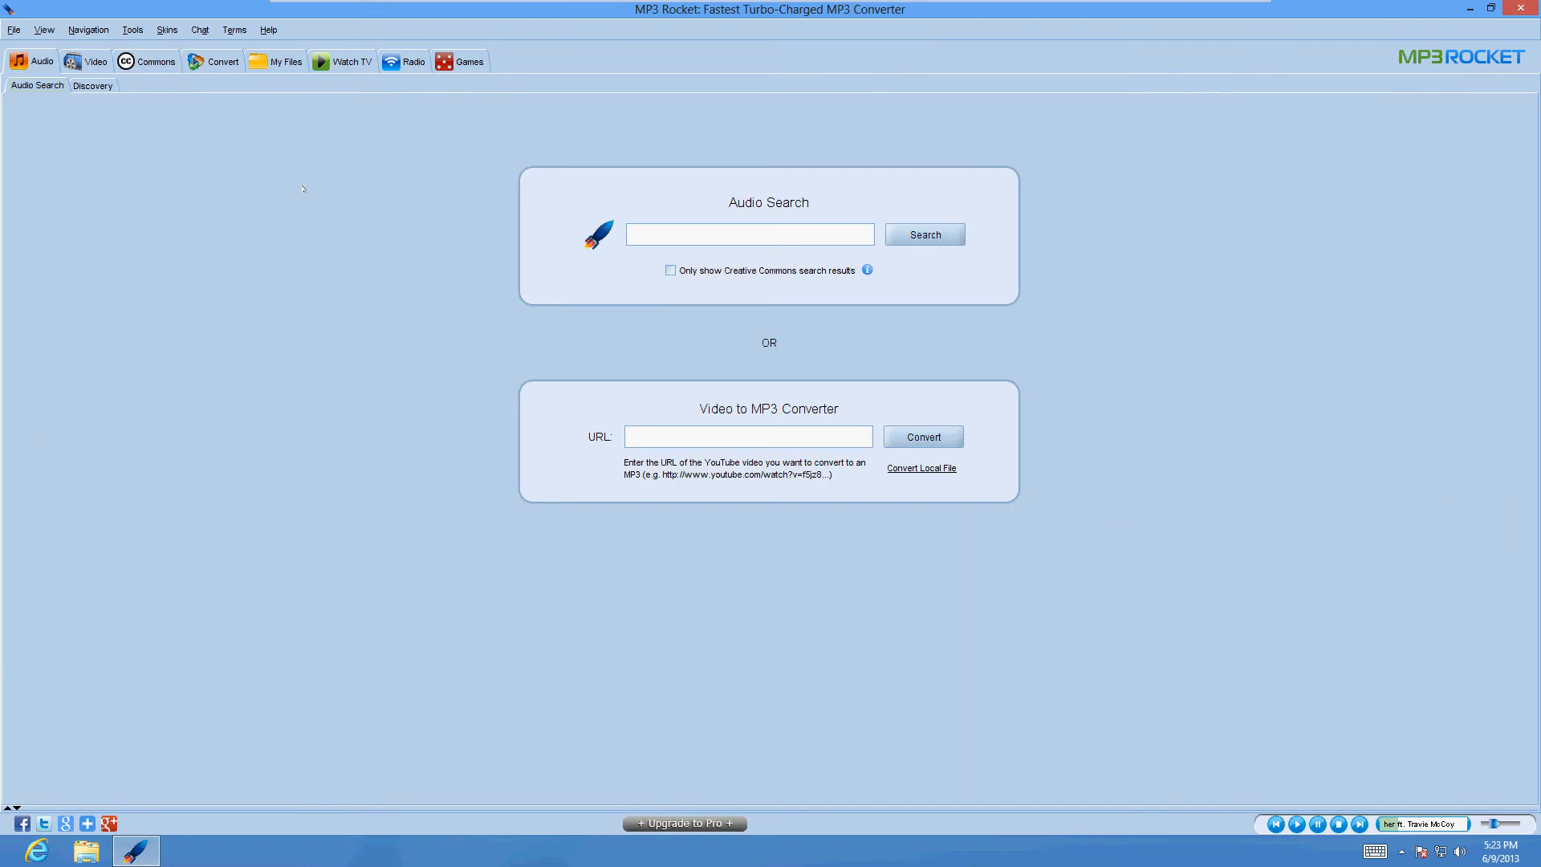
mouse_move(544, 232)
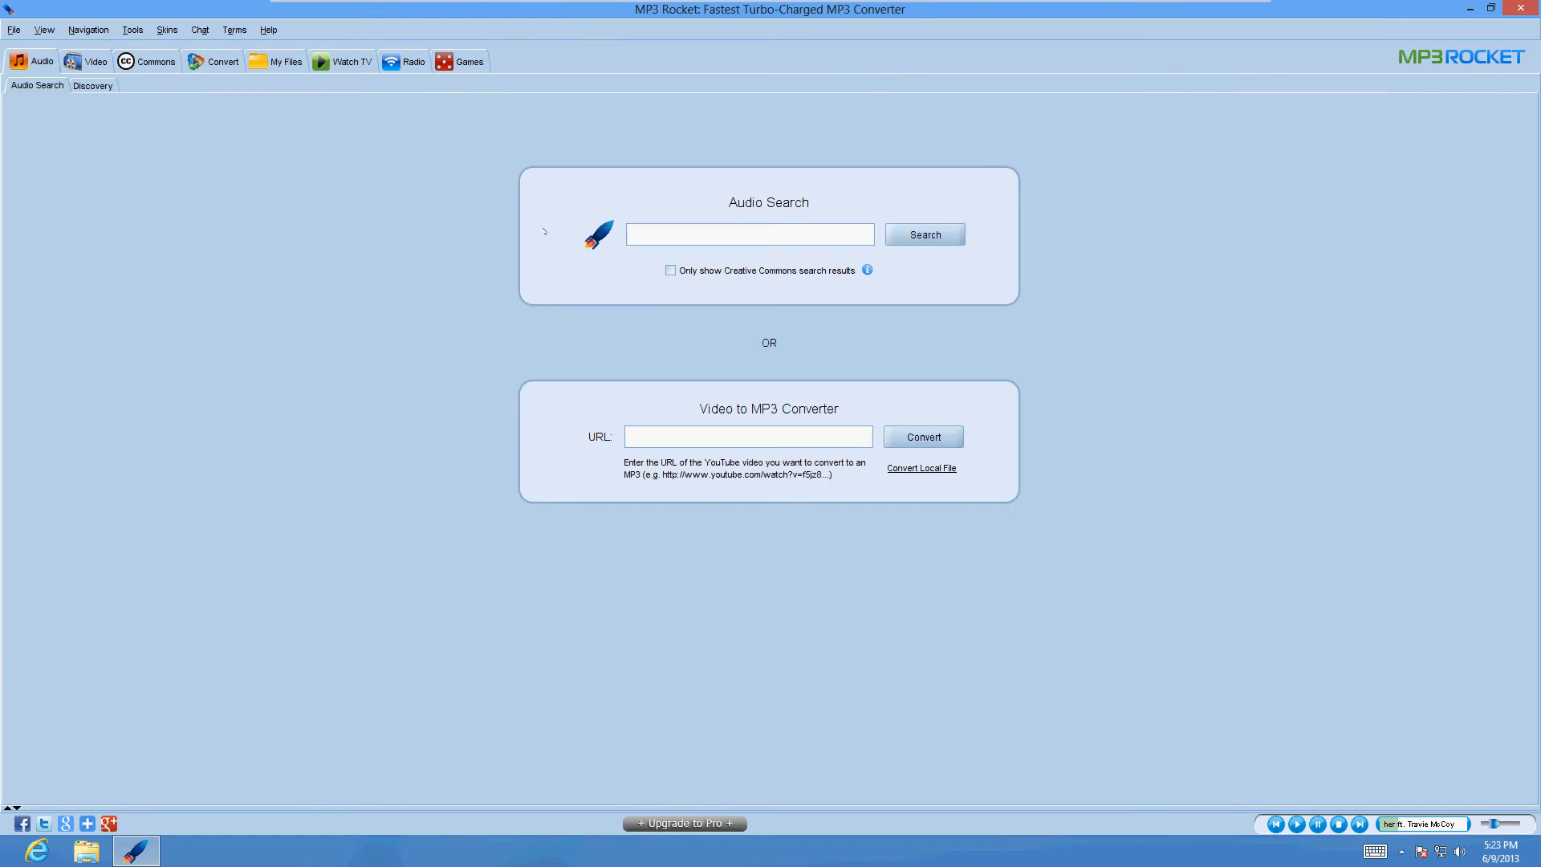
Step: Search the audio catalogue for 'taio cruz'
text(-)
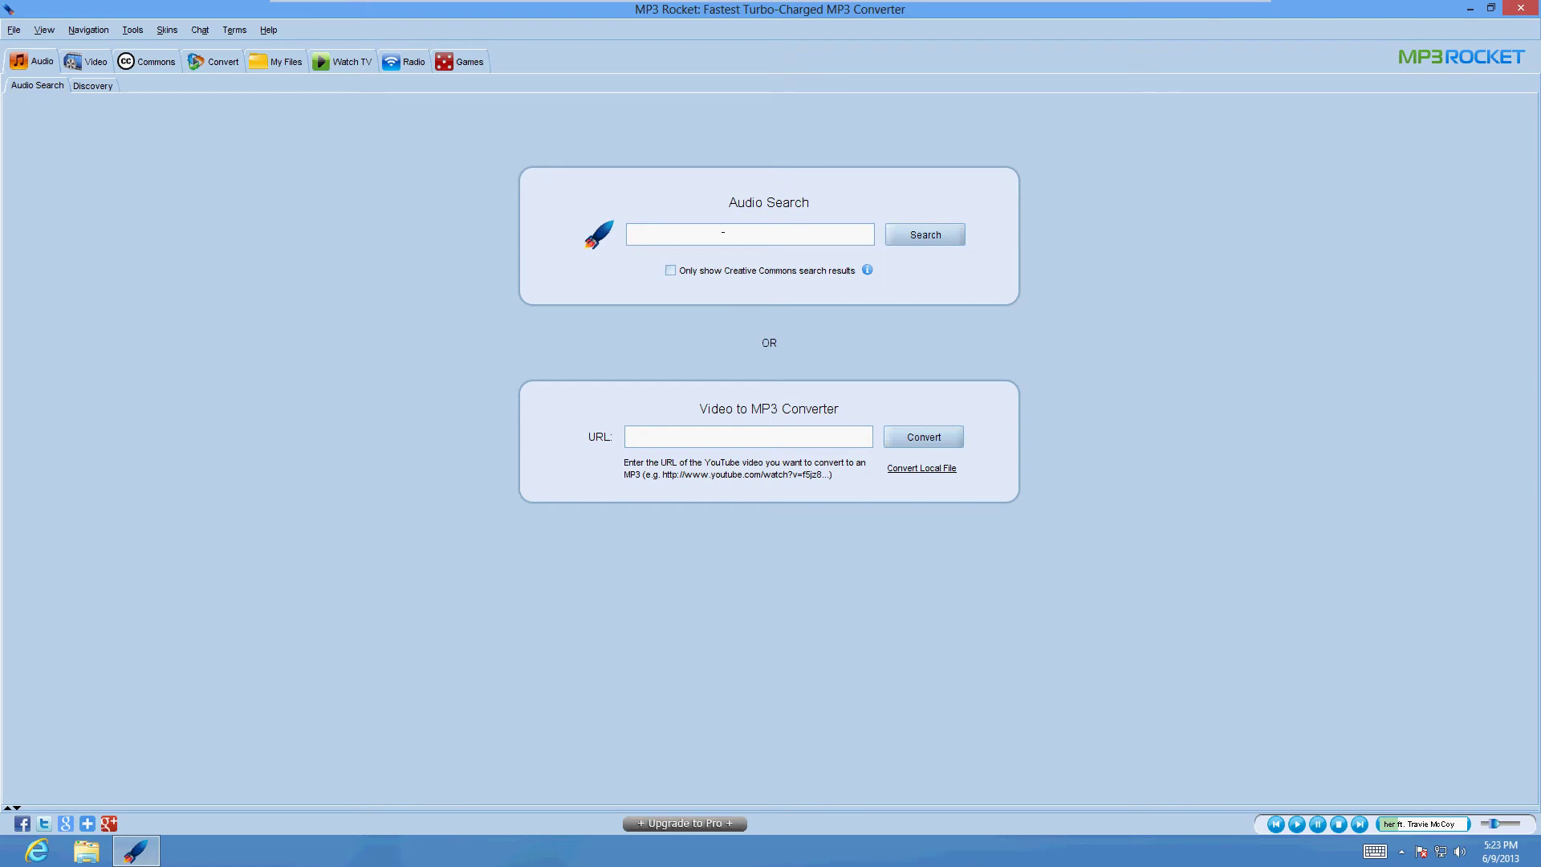
text(taio)
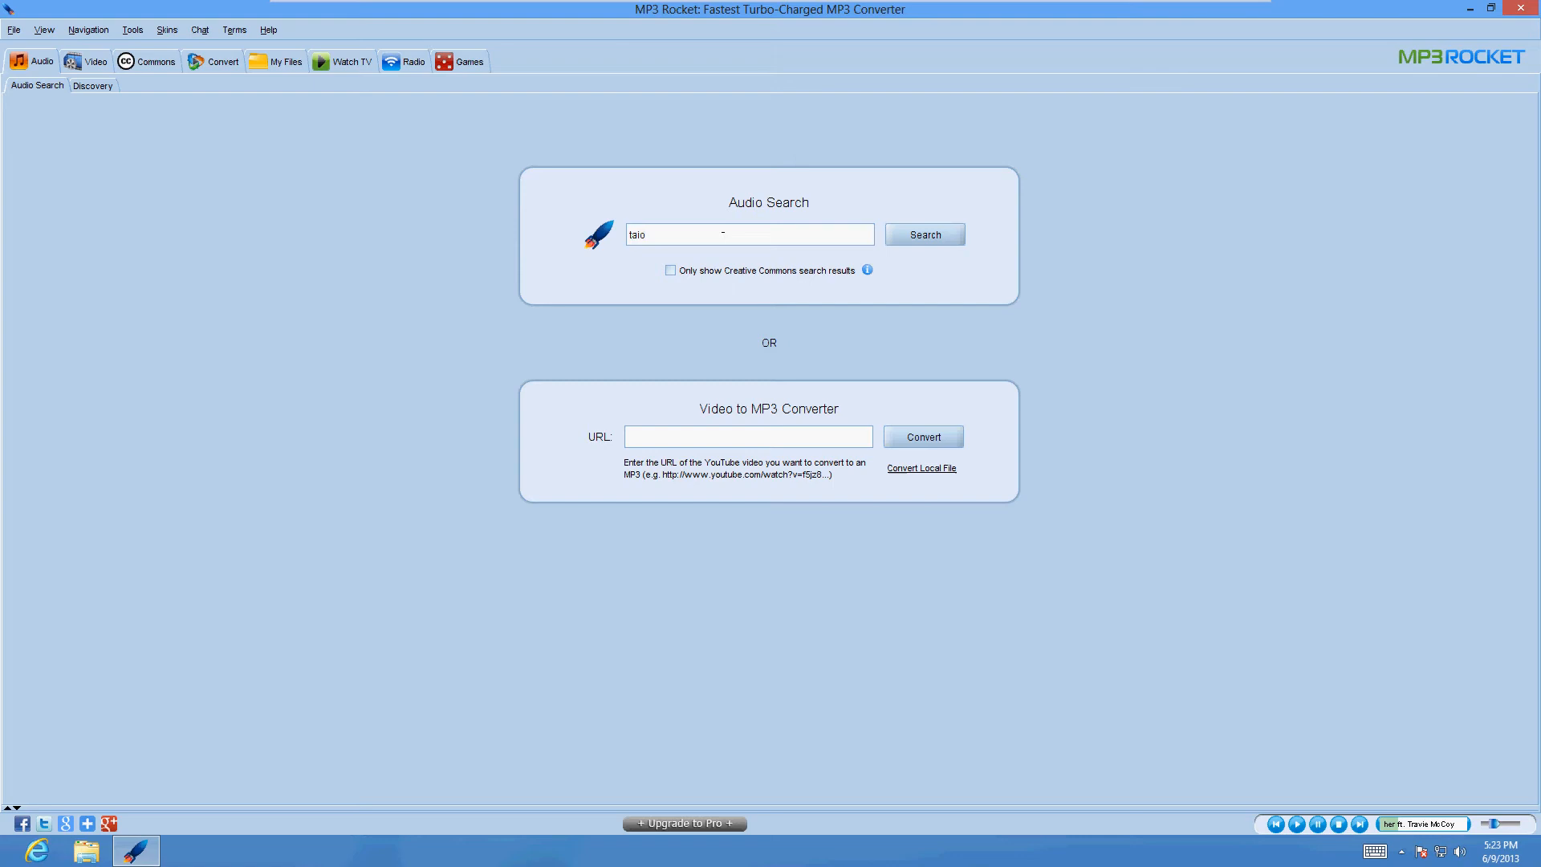
text(cruz)
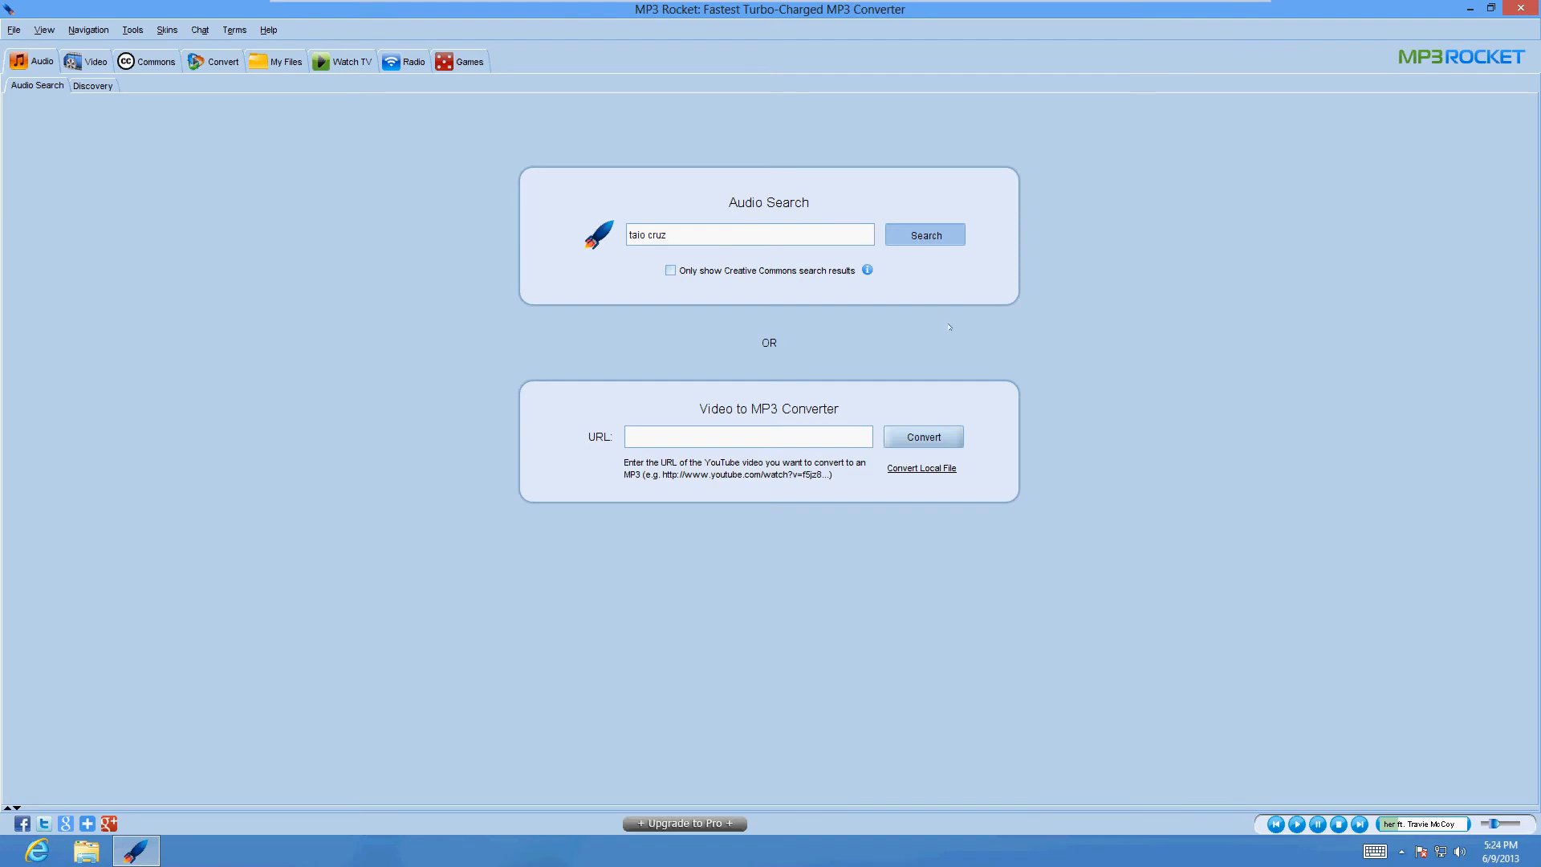
click(923, 234)
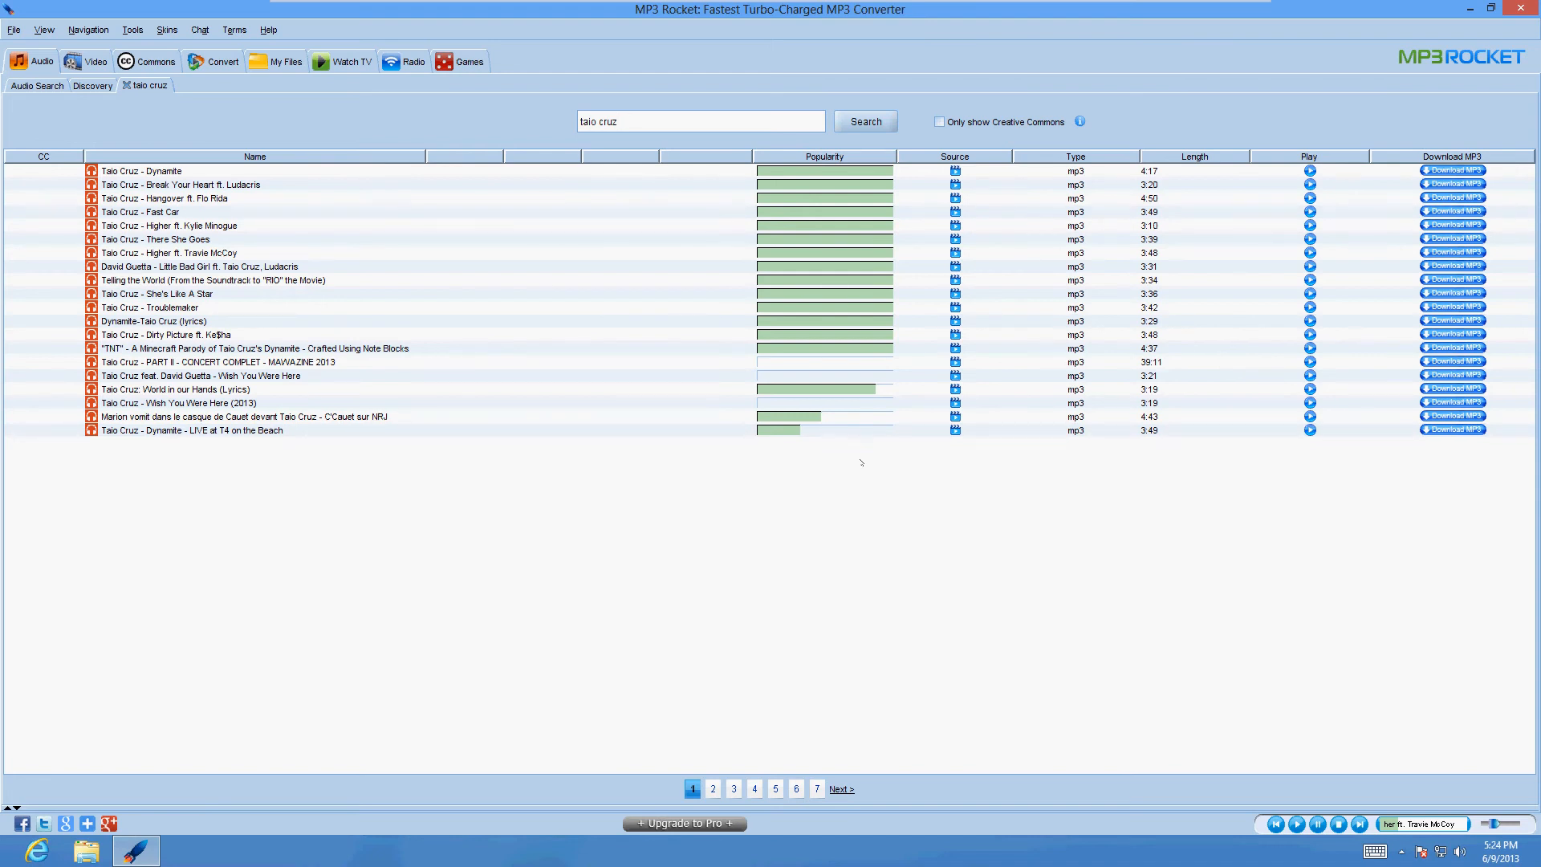
mouse_move(236, 176)
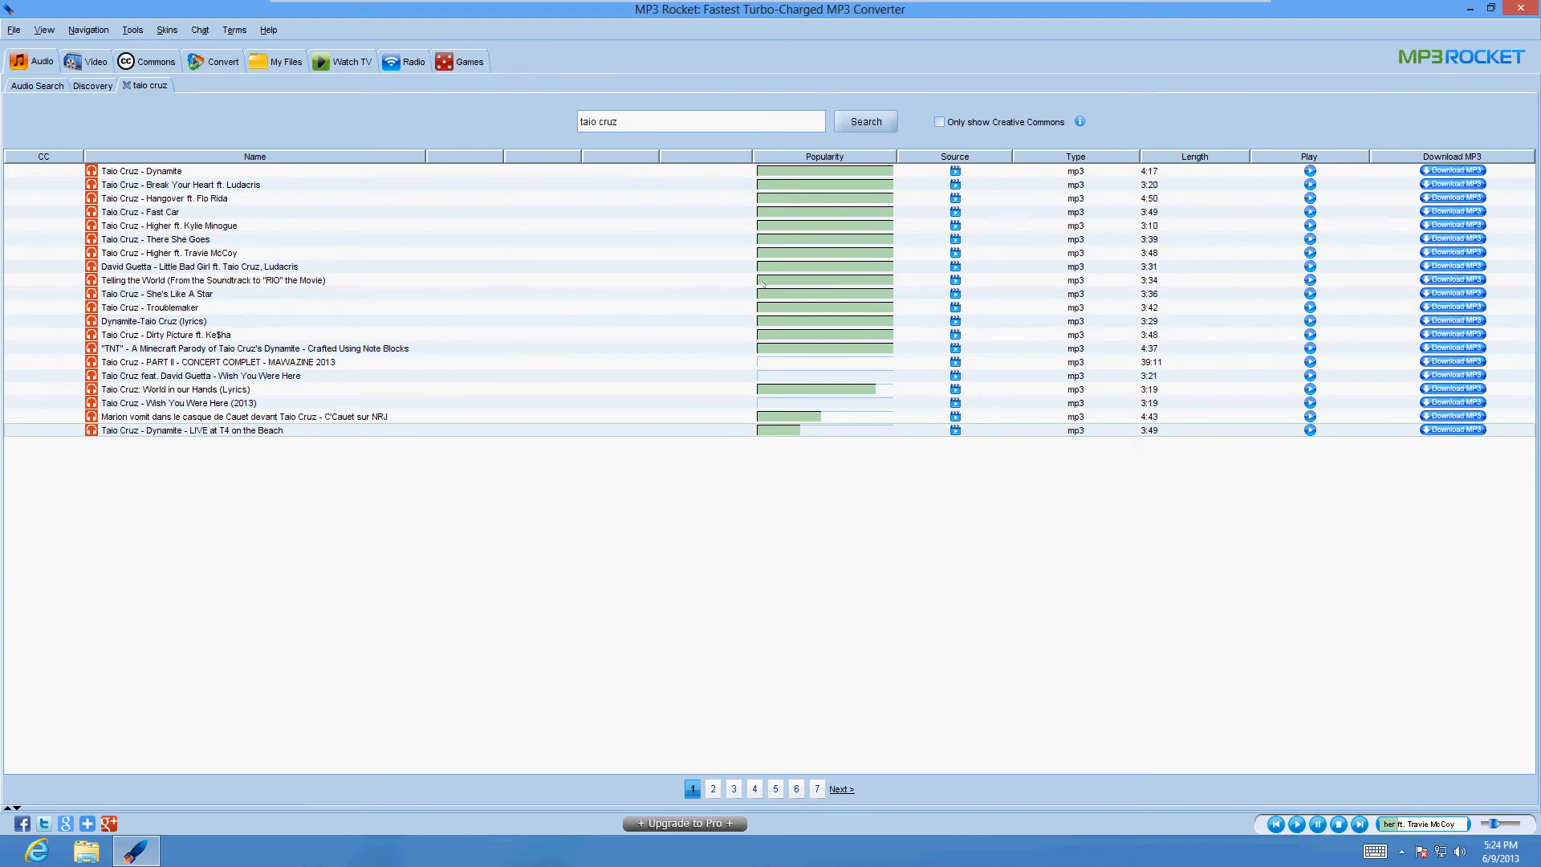
mouse_move(767, 481)
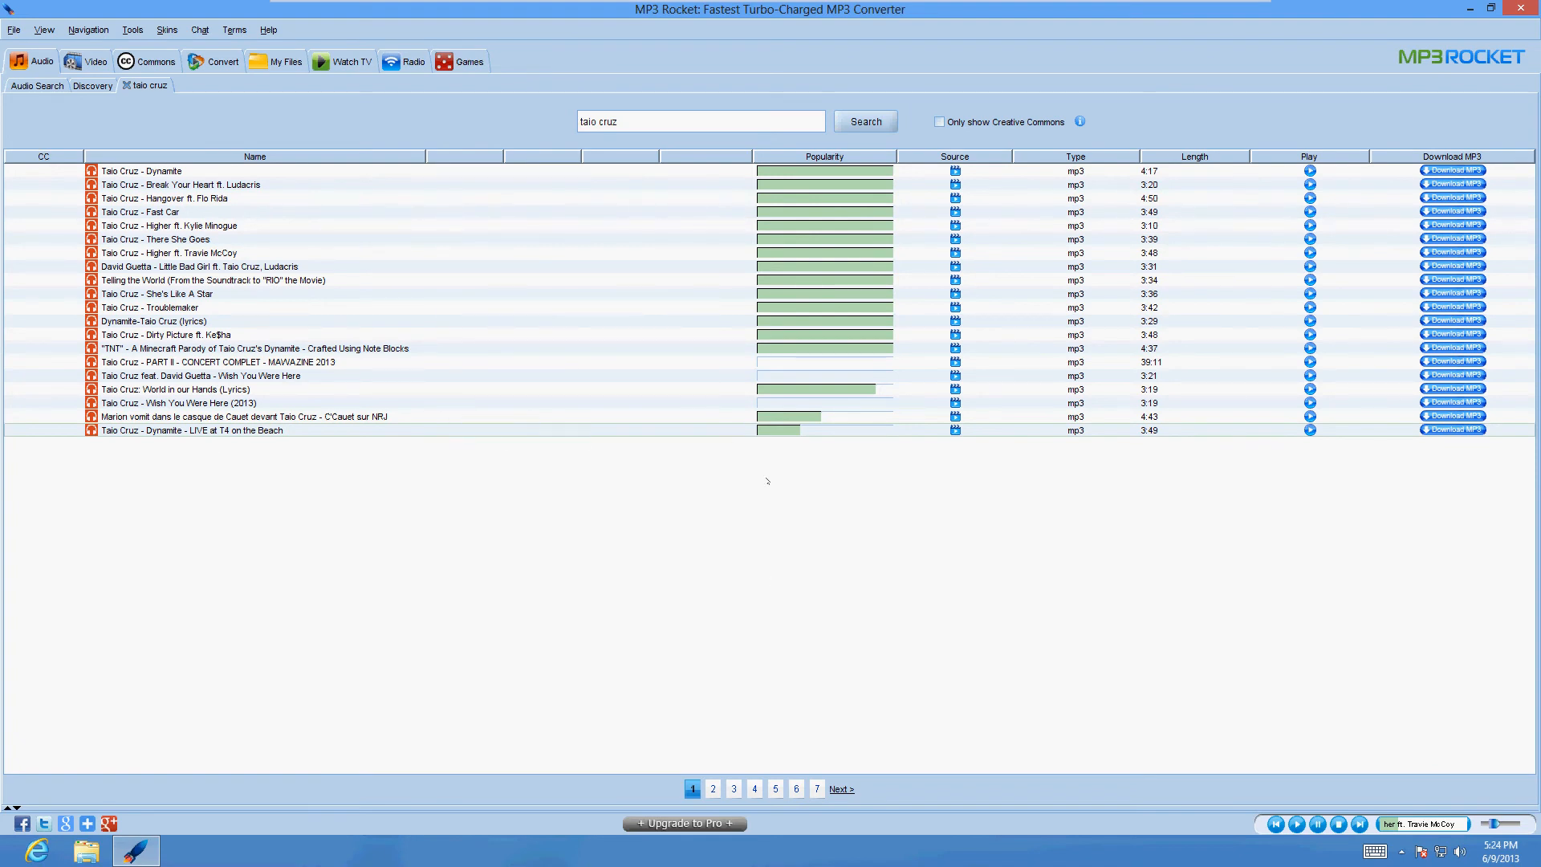
mouse_move(570, 491)
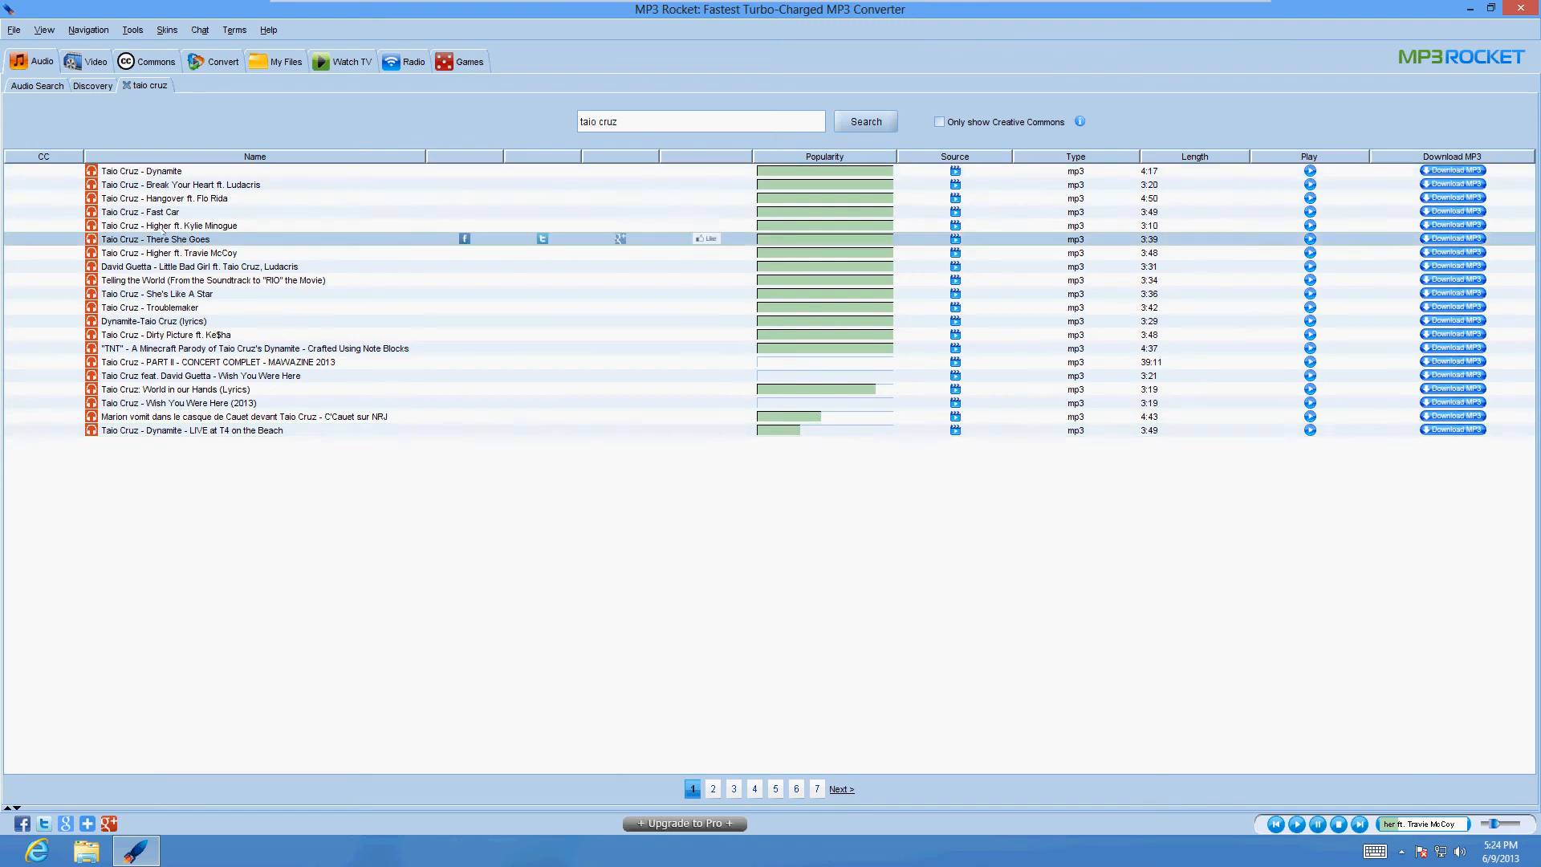
Step: Select the 'Taio Cruz - Higher ft. Kylie Minogue' row in the results
click(166, 225)
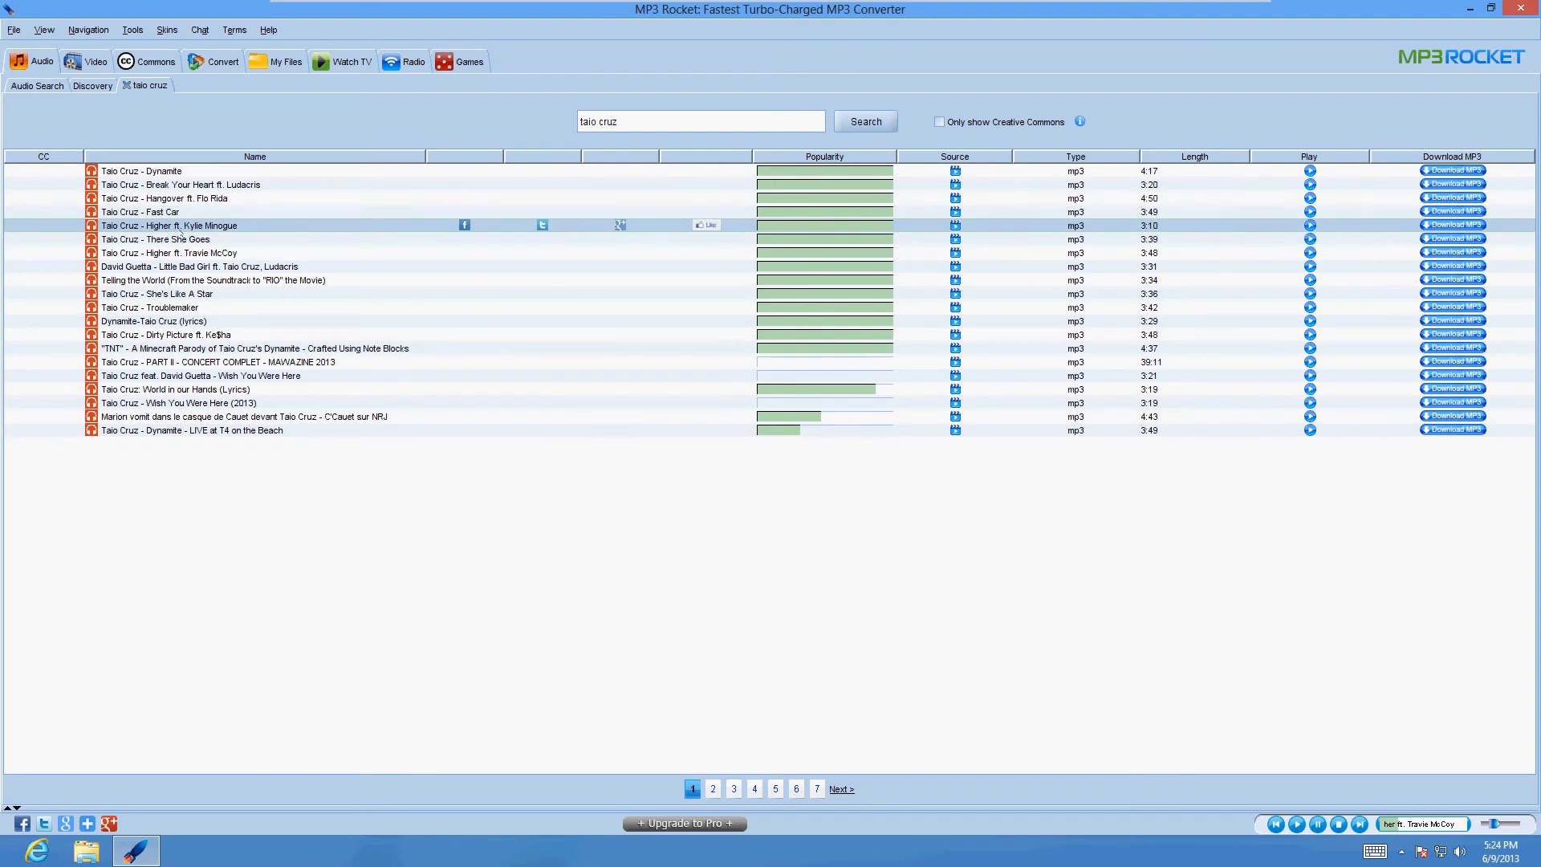
mouse_move(1402, 225)
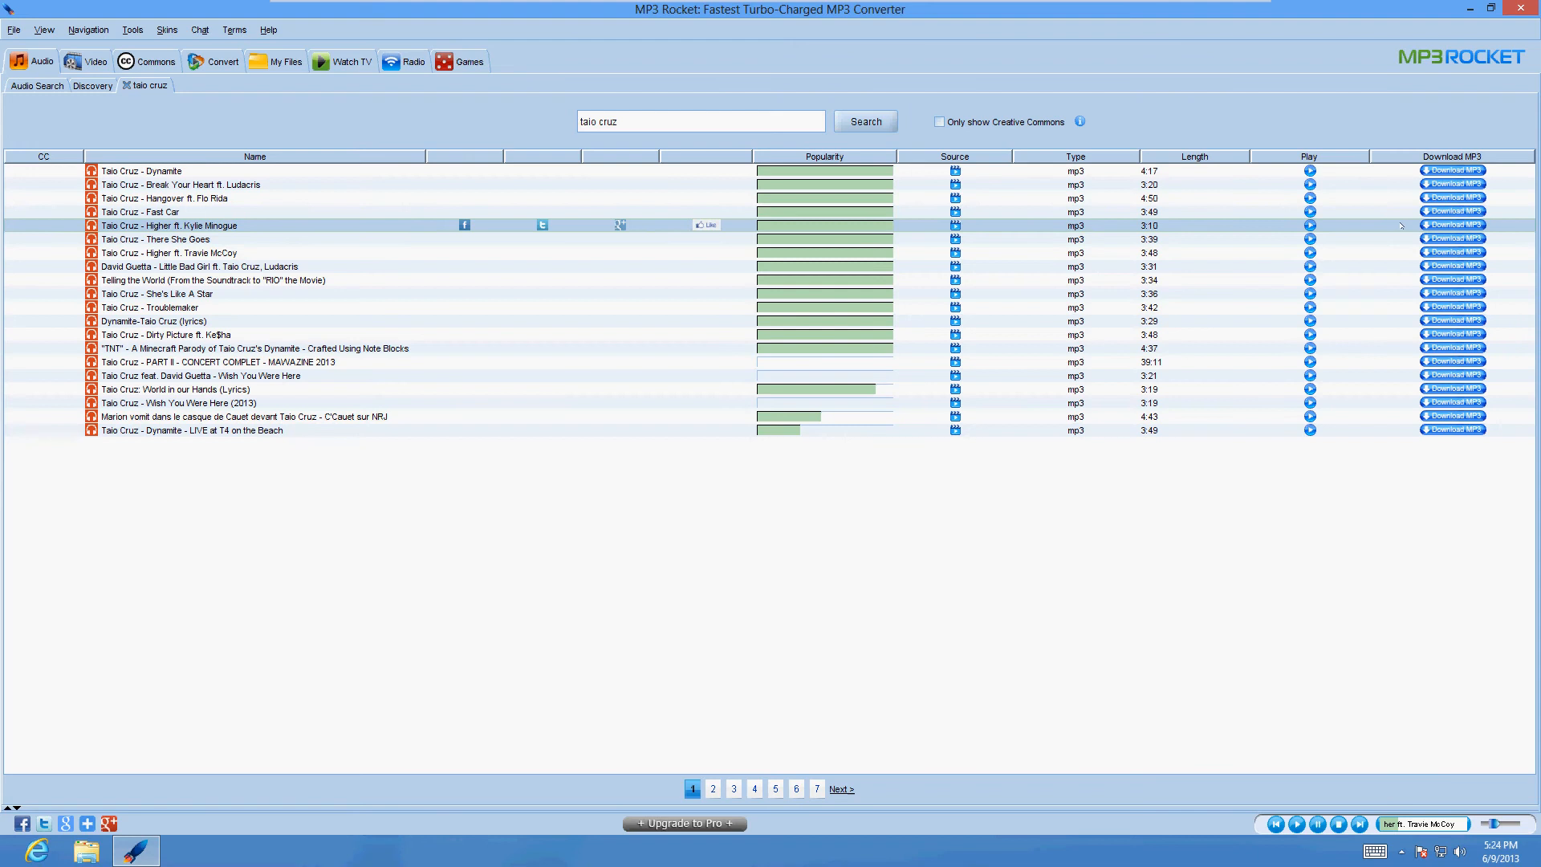
Step: Download 'Higher ft. Kylie Minogue' as MP3, accepting the Save as Audio settings
click(1452, 224)
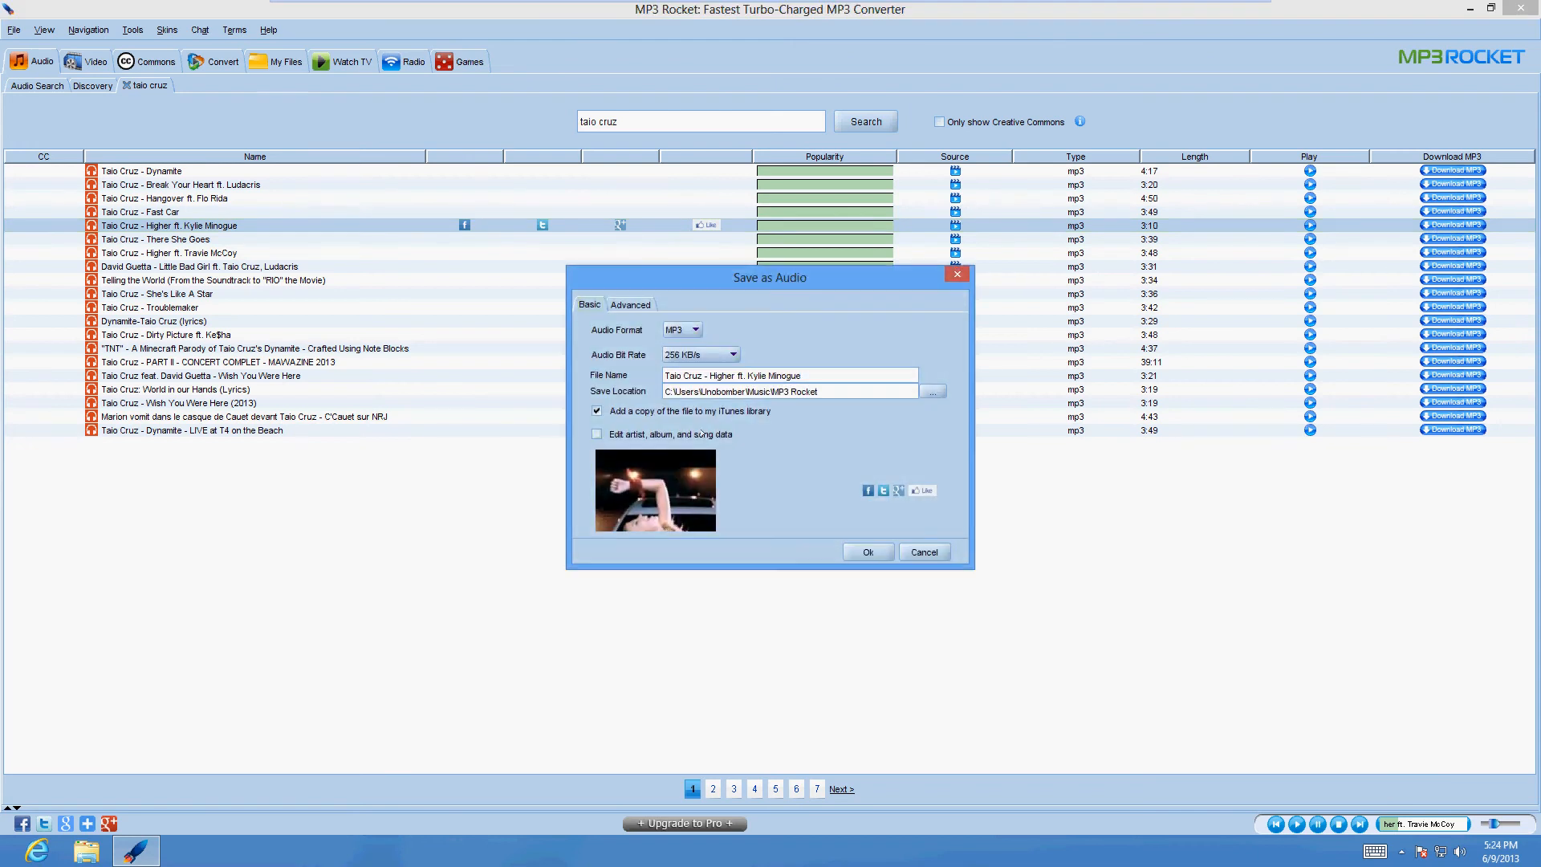
click(866, 551)
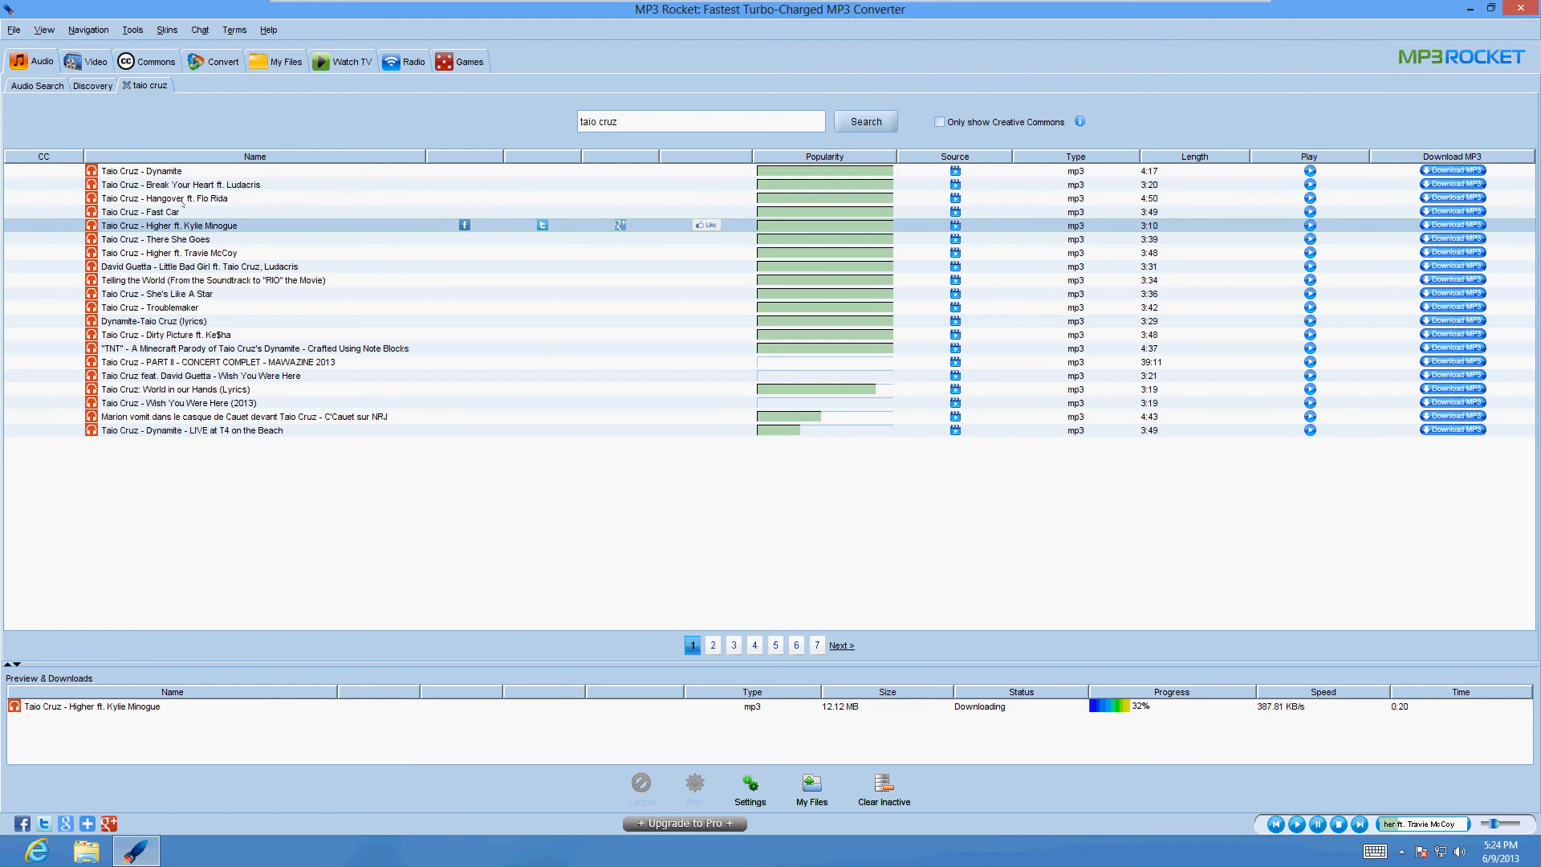
Step: Preview 'Hangover ft. Flo Rida' until the download finishes, then dismiss the completion notice
click(1309, 197)
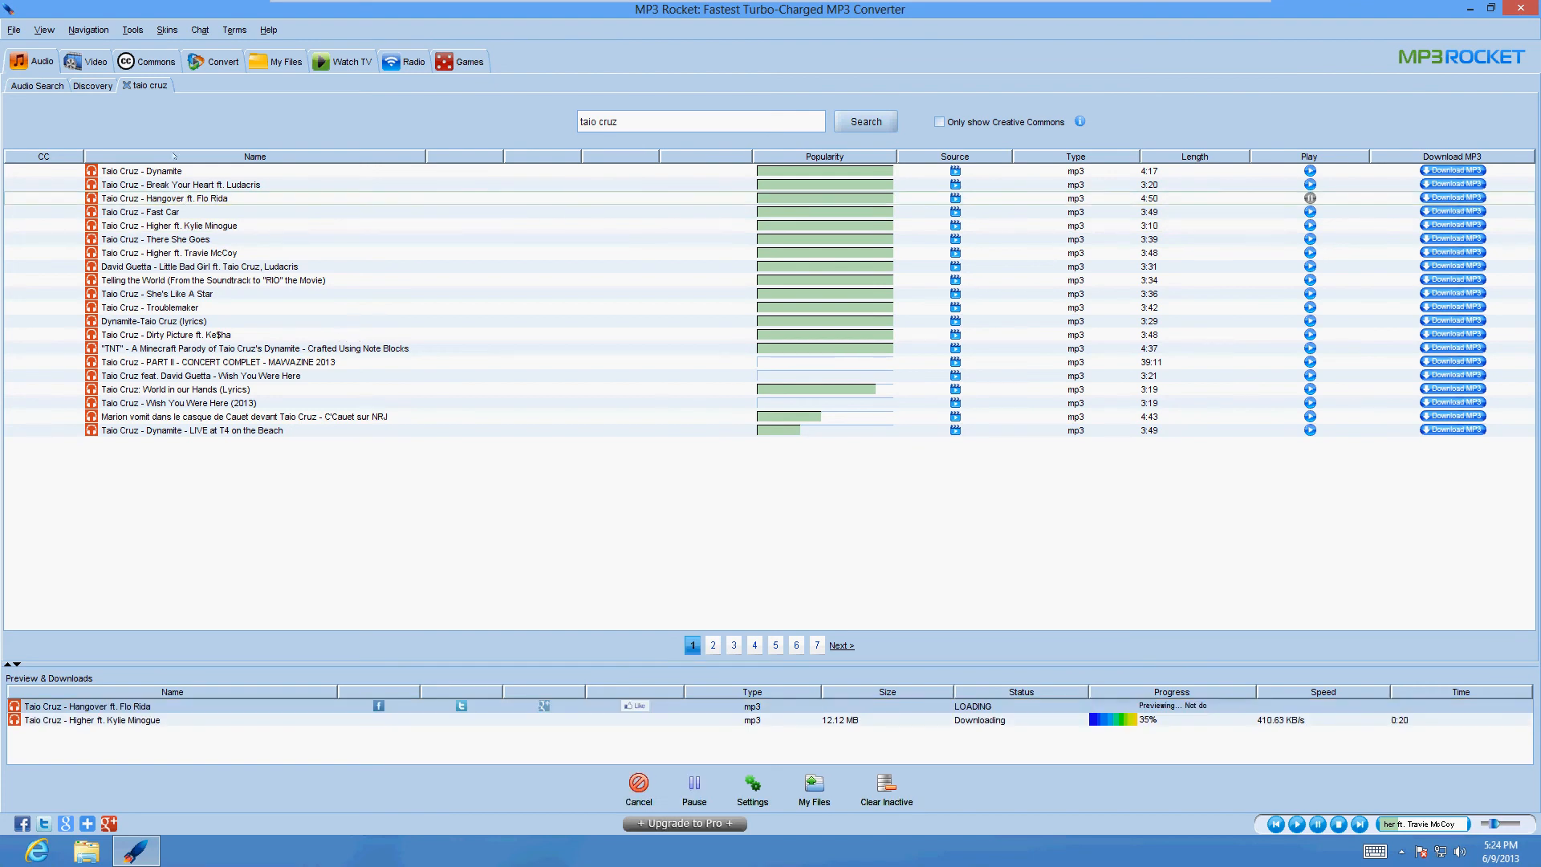
mouse_move(297, 299)
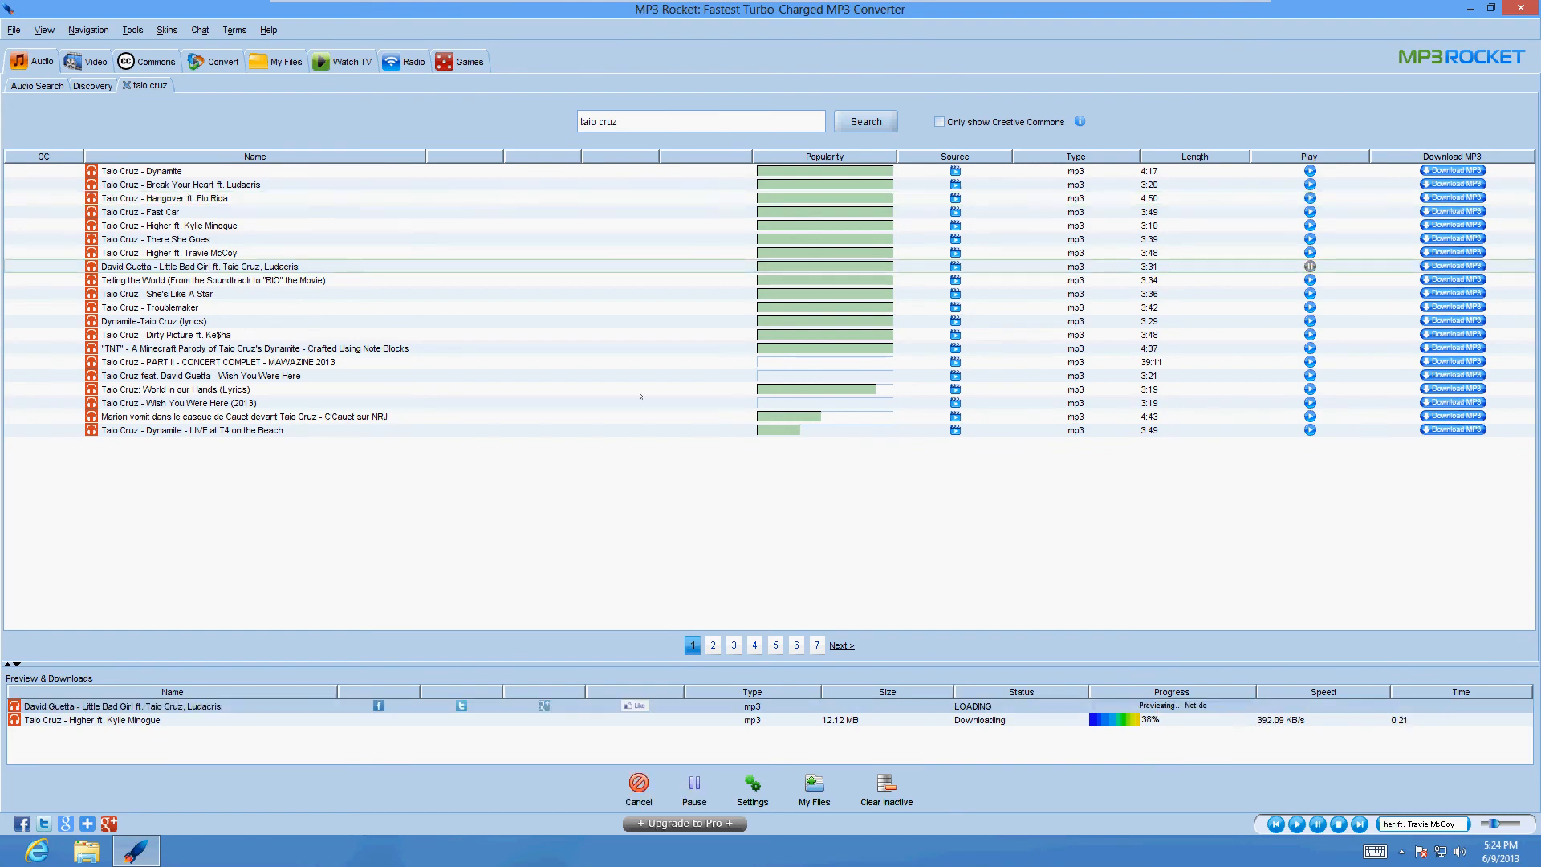
mouse_move(685, 423)
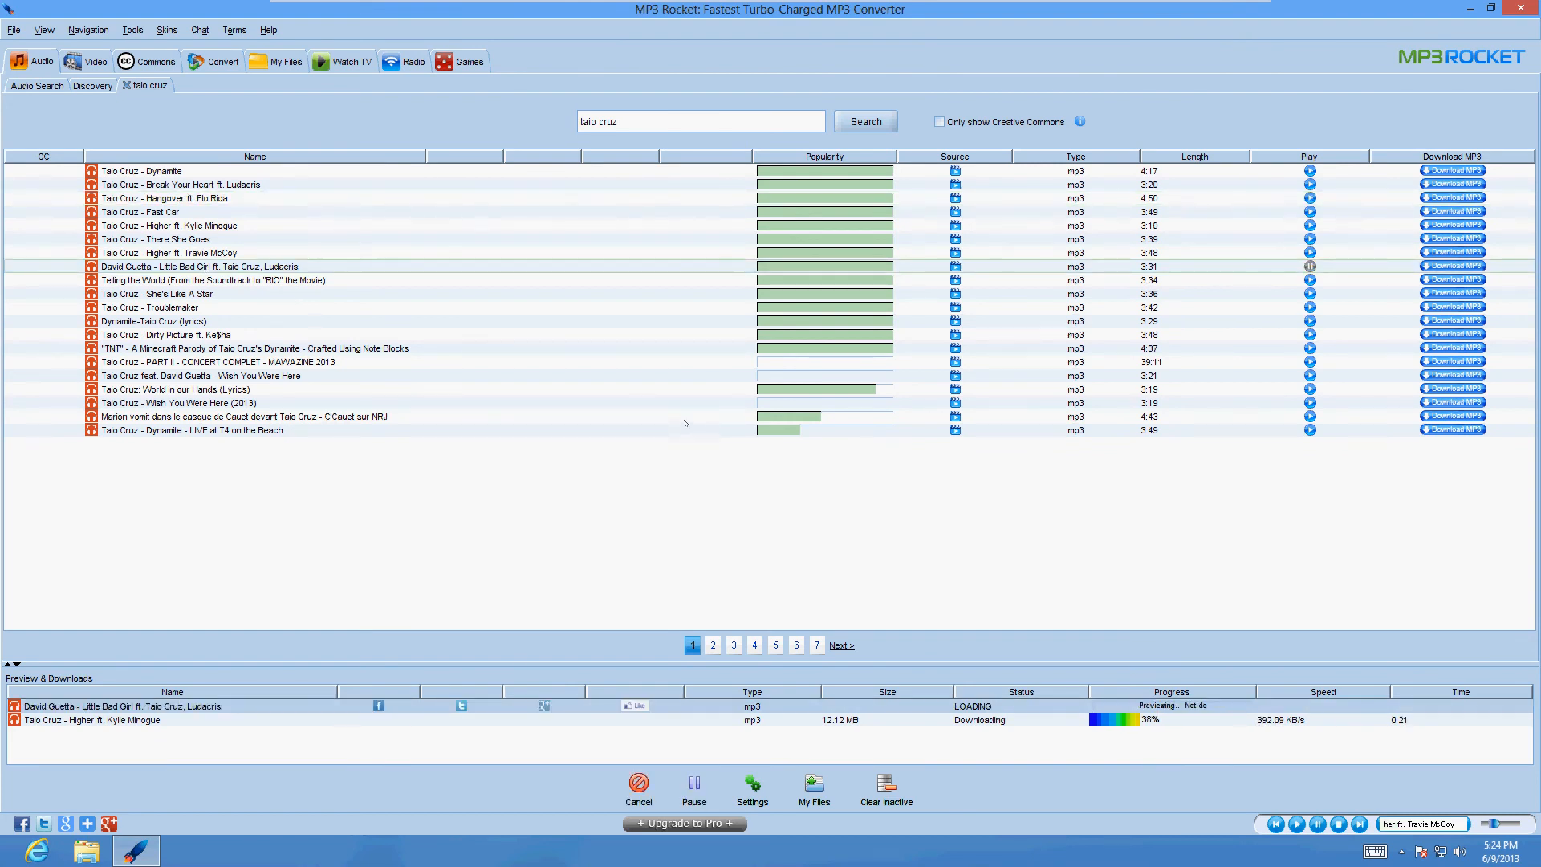
mouse_move(925, 557)
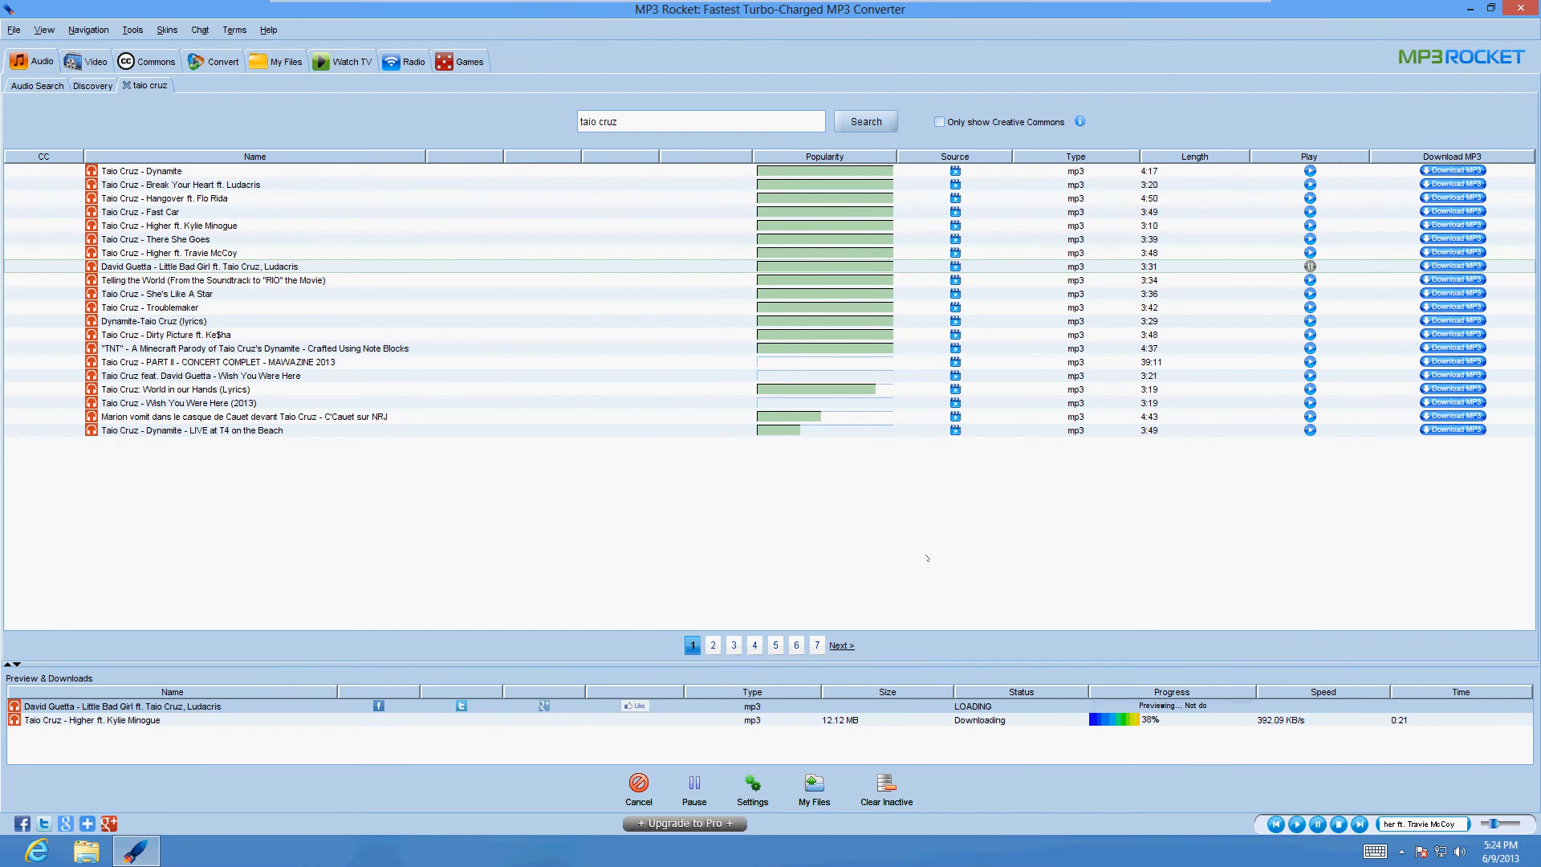
mouse_move(1130, 755)
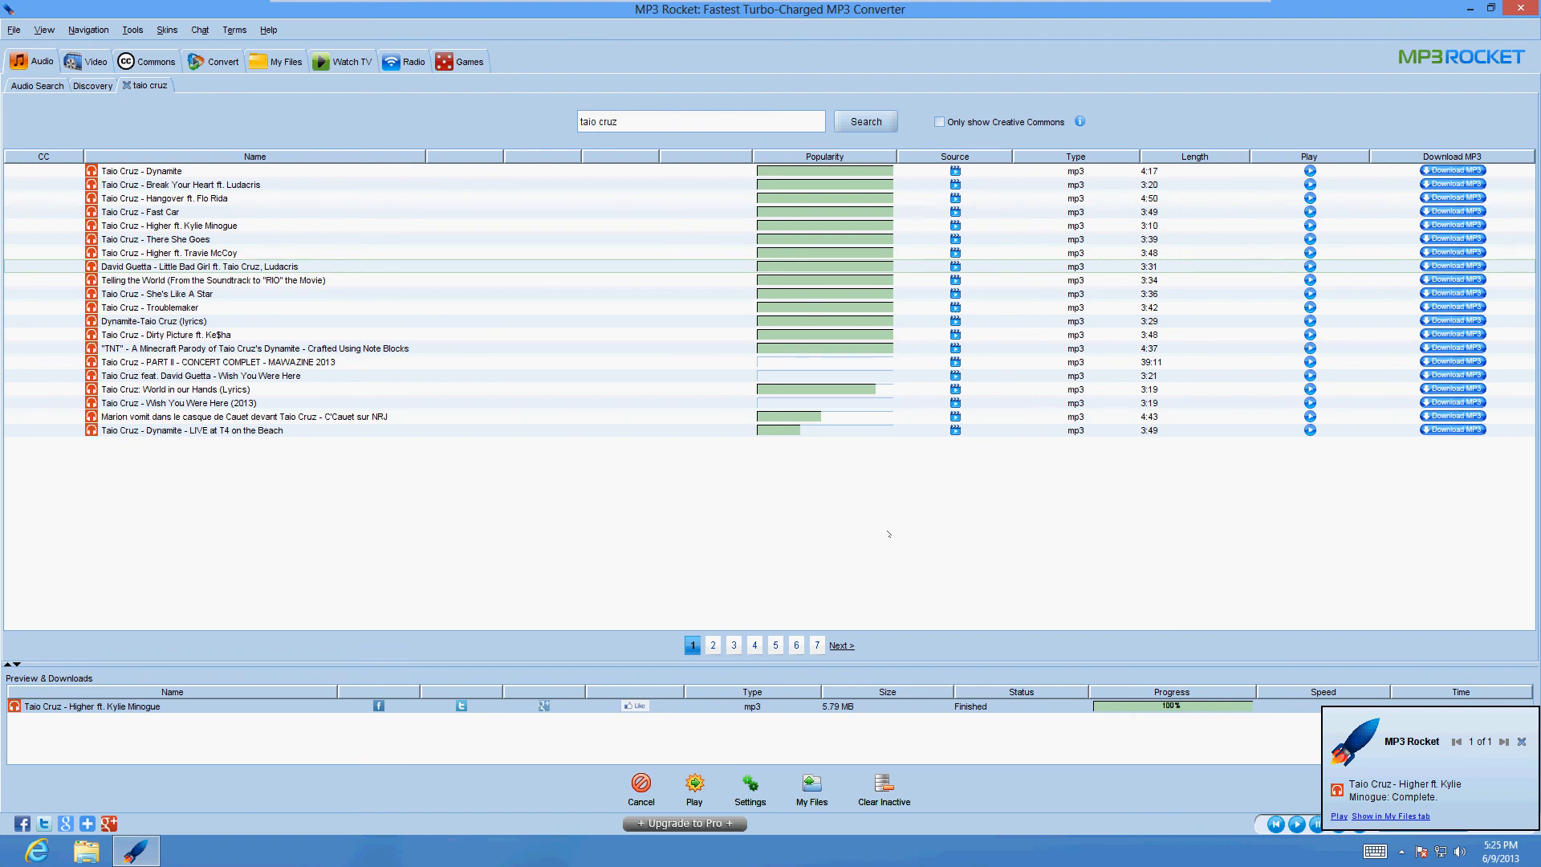
click(1523, 741)
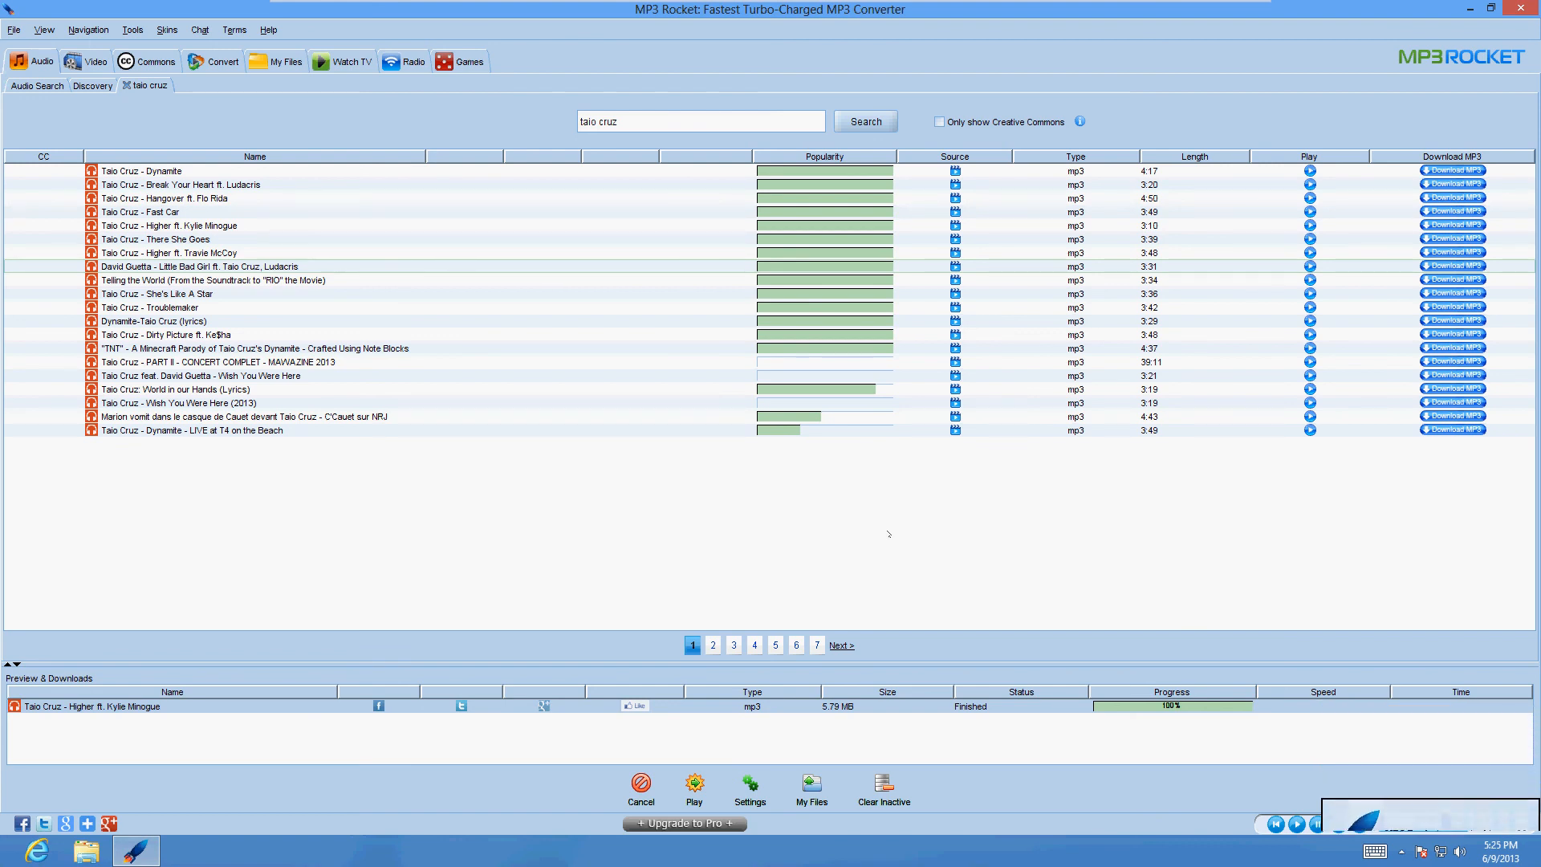